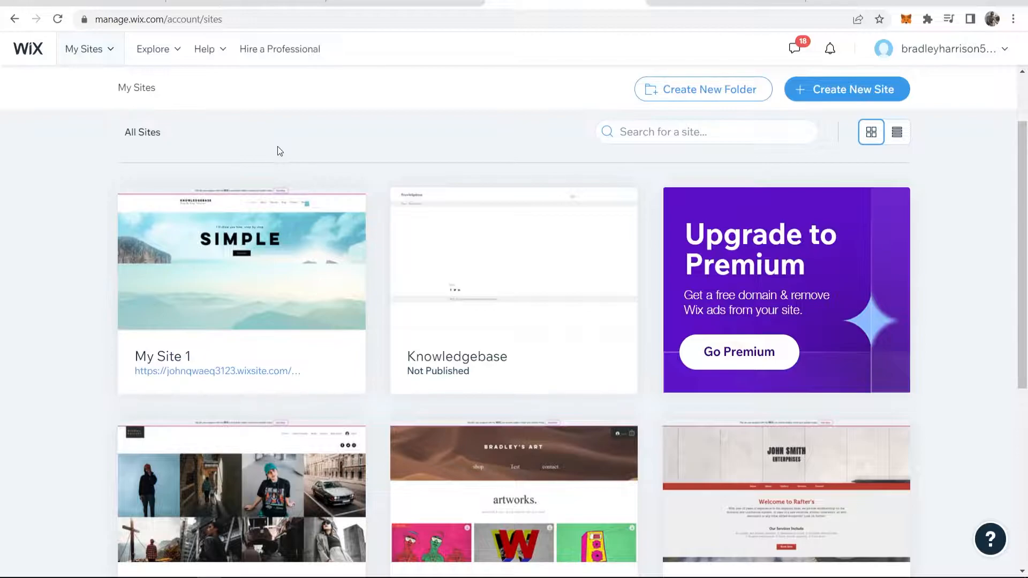
mouse_move(153, 146)
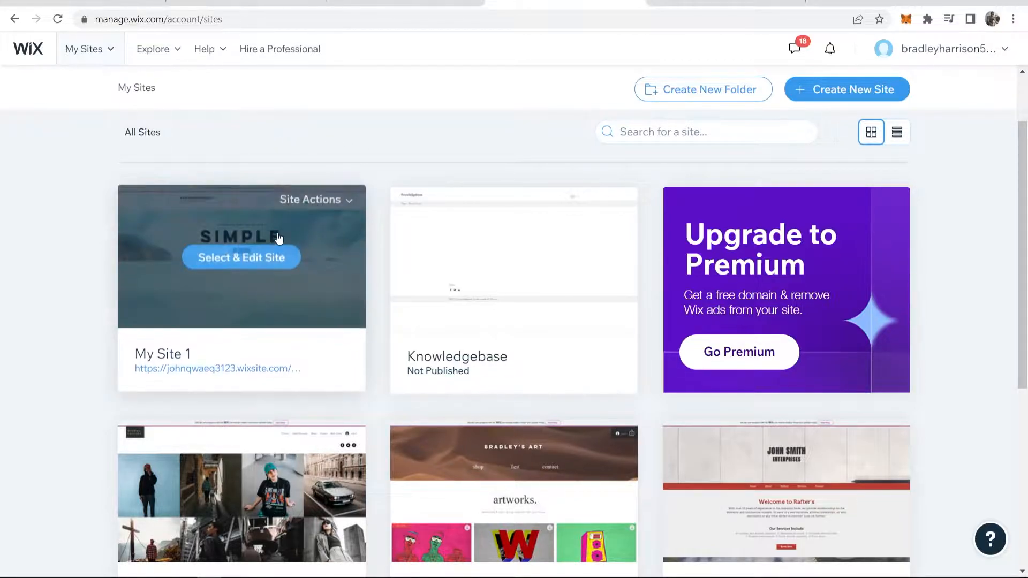
mouse_move(293, 303)
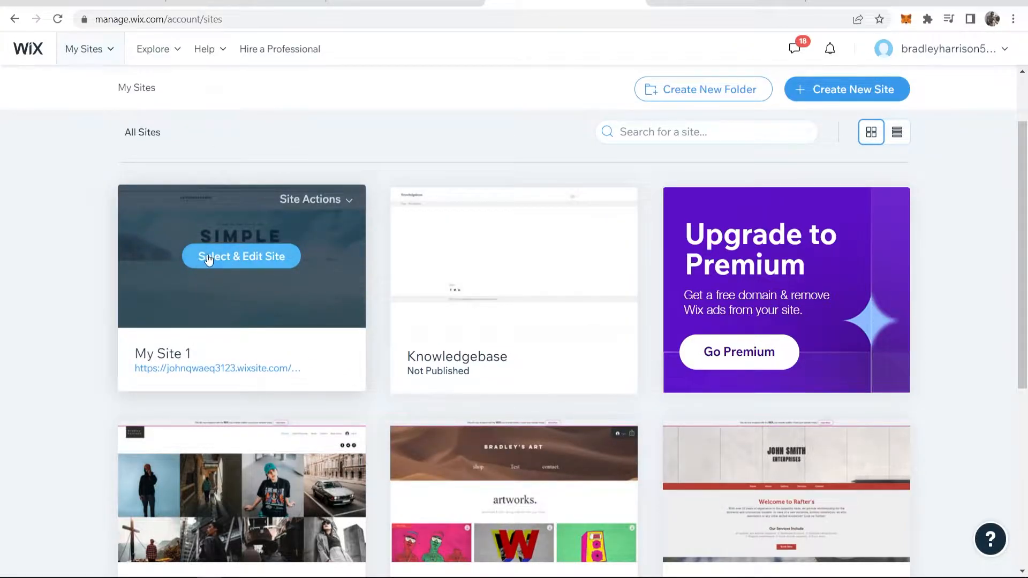
- Open My Site 1 in the Wix Editor on its Home page
left_click(241, 256)
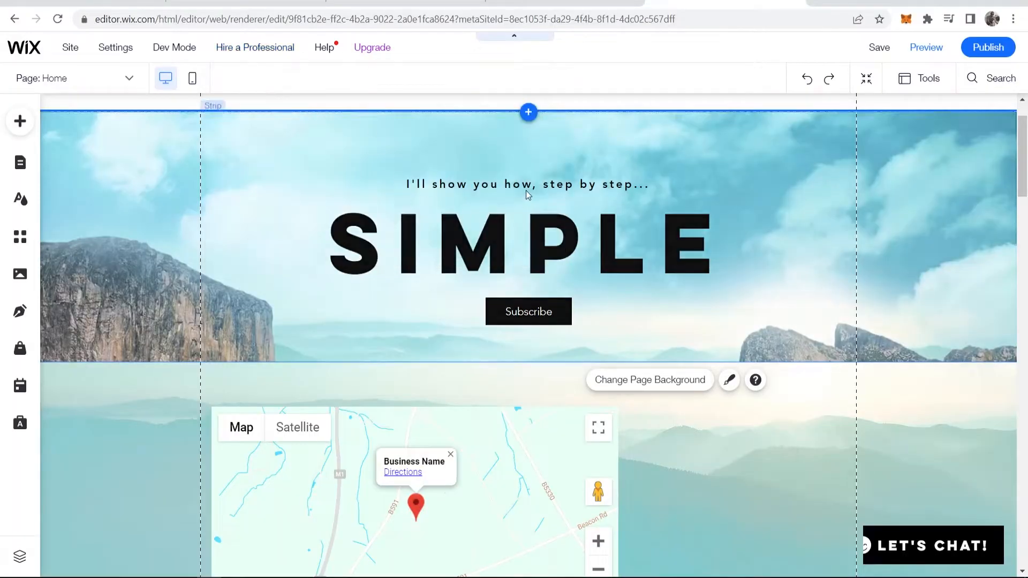
scroll("up", 3)
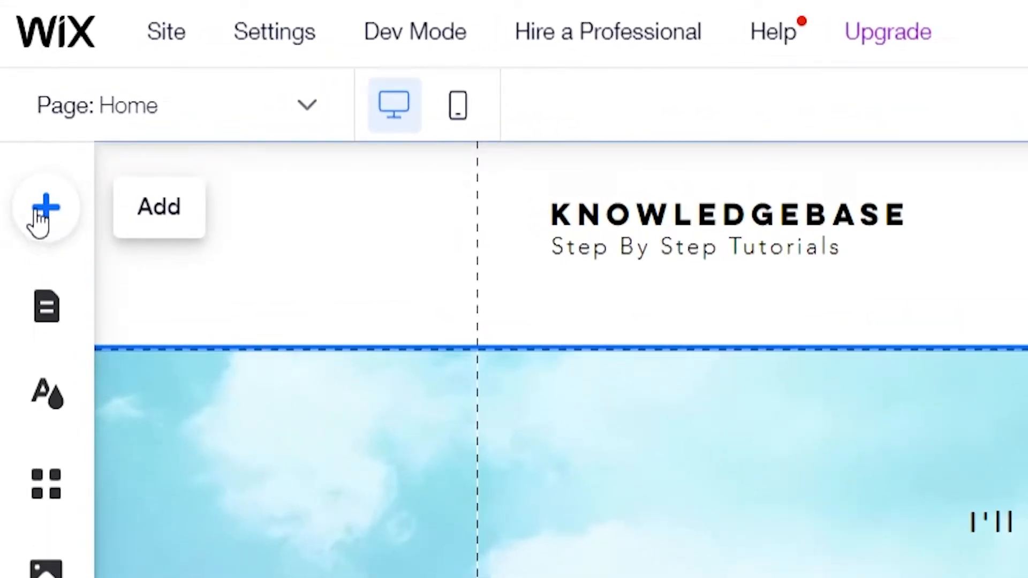
mouse_move(98, 226)
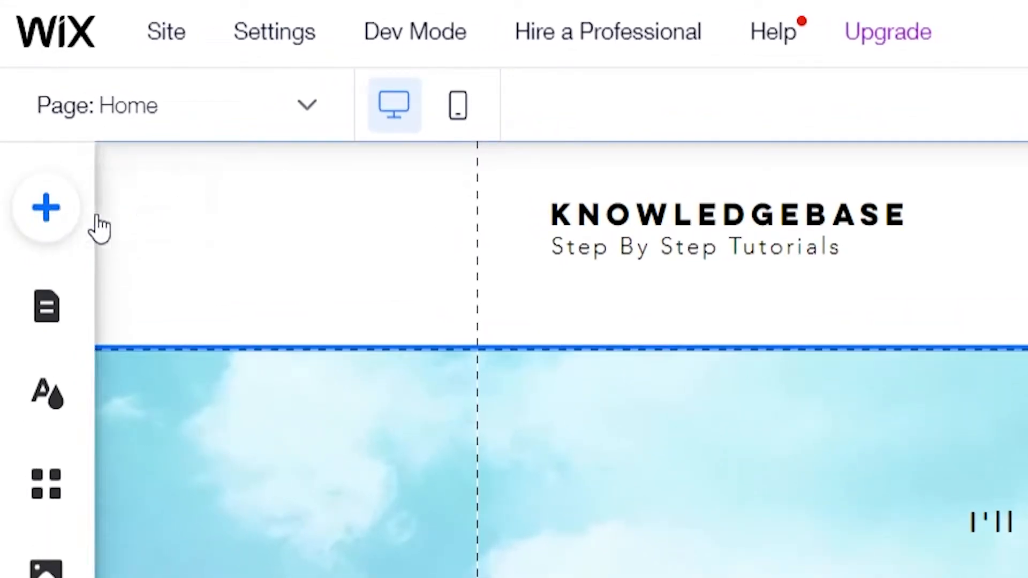
- Search the Add Elements panel for 'vide' to find video players
left_click(46, 207)
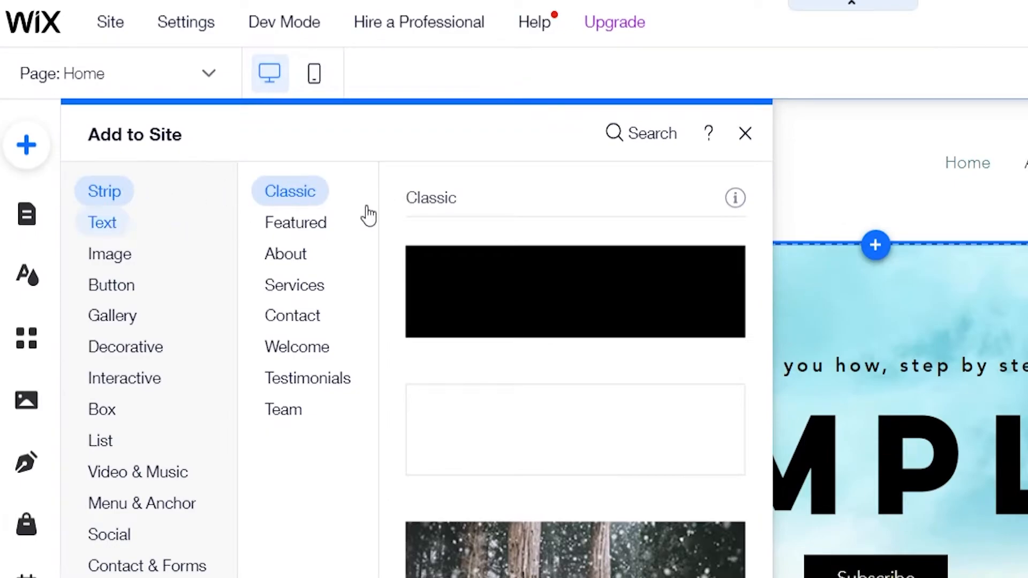
left_click(102, 223)
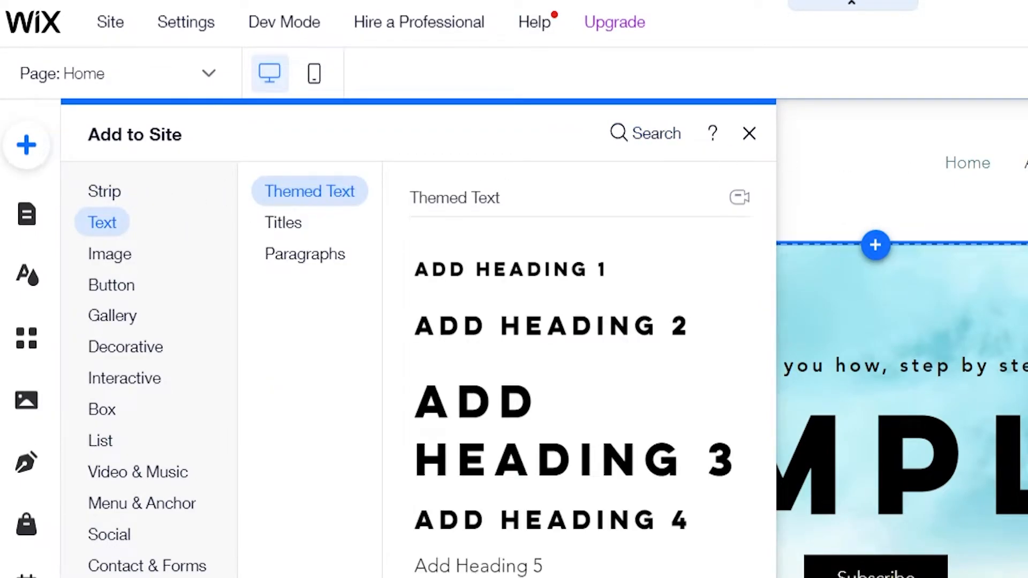
type("vide")
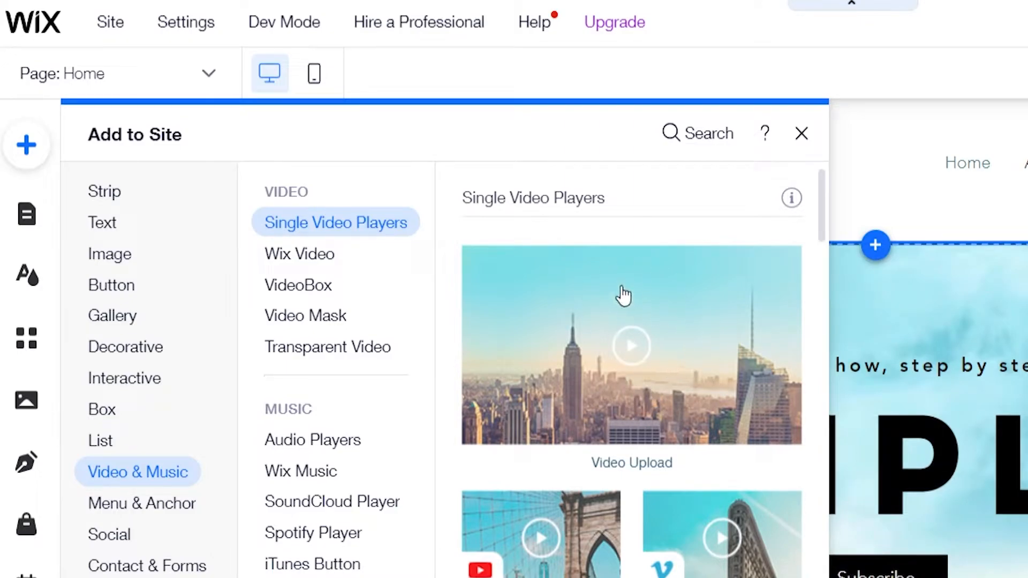
mouse_move(646, 337)
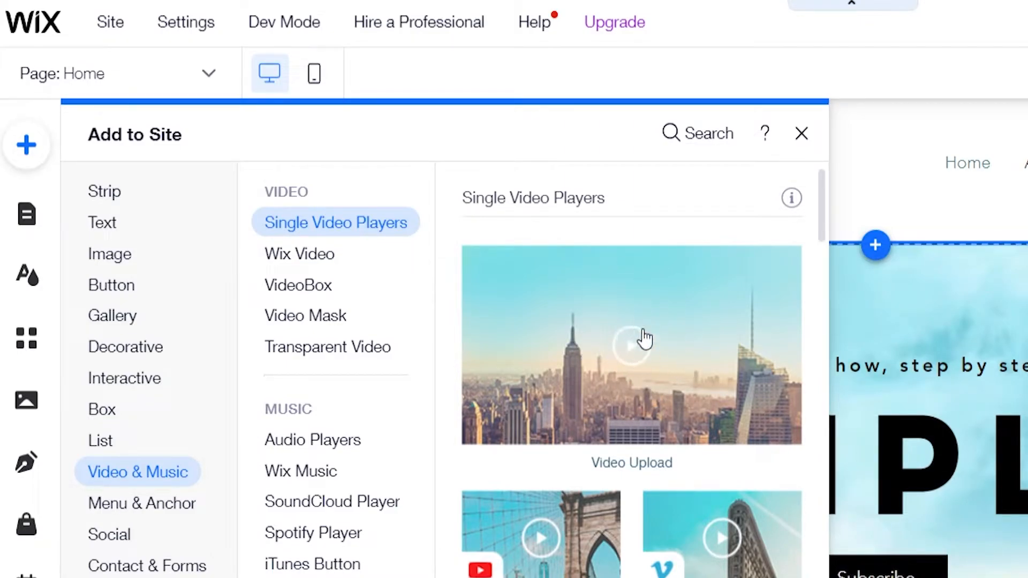
- Add the Video Upload single player to the Home page and select it
left_click(801, 134)
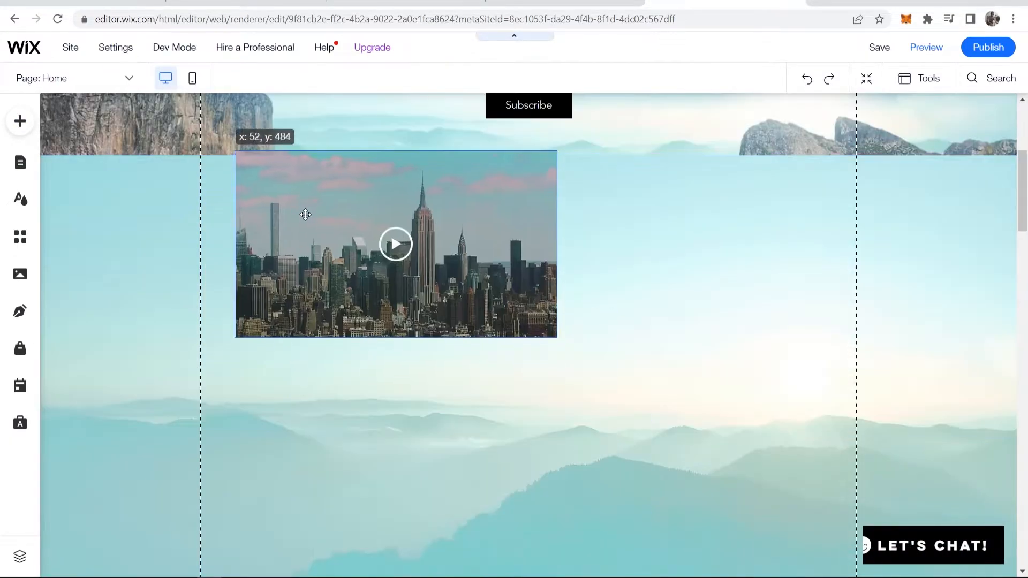
left_click(395, 244)
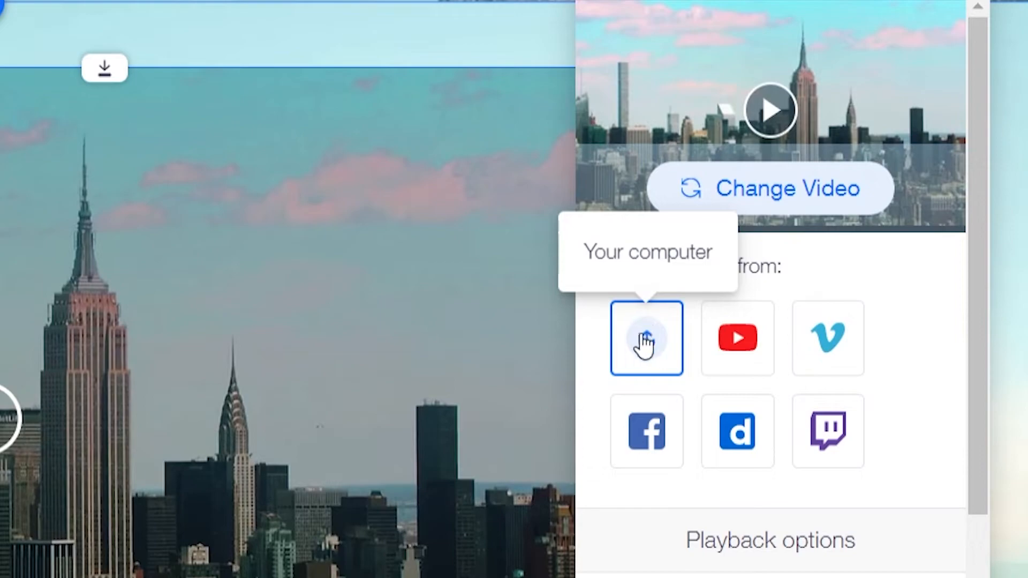
mouse_move(737, 340)
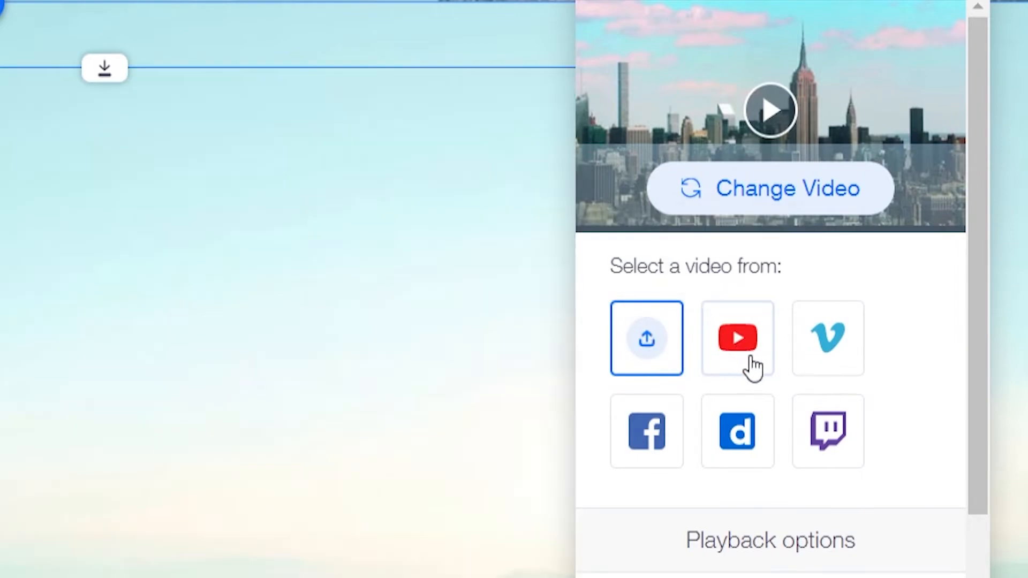
- Choose YouTube as the player's video source for the pasted web address
left_click(737, 339)
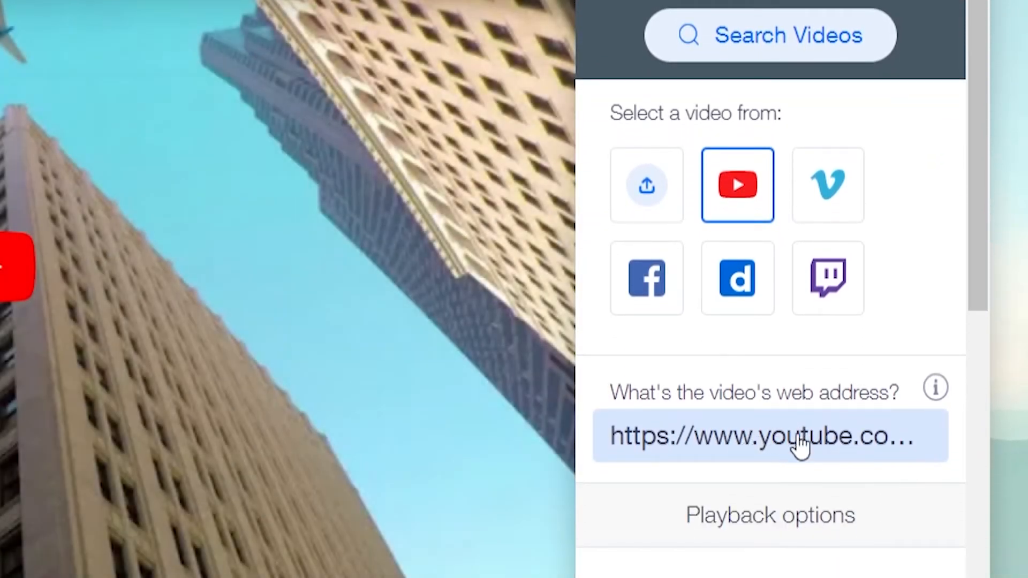